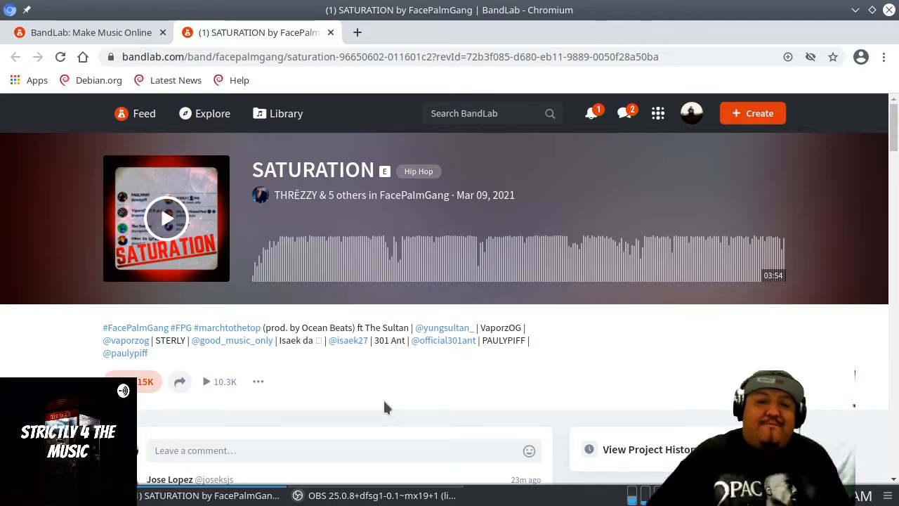
mouse_move(372, 341)
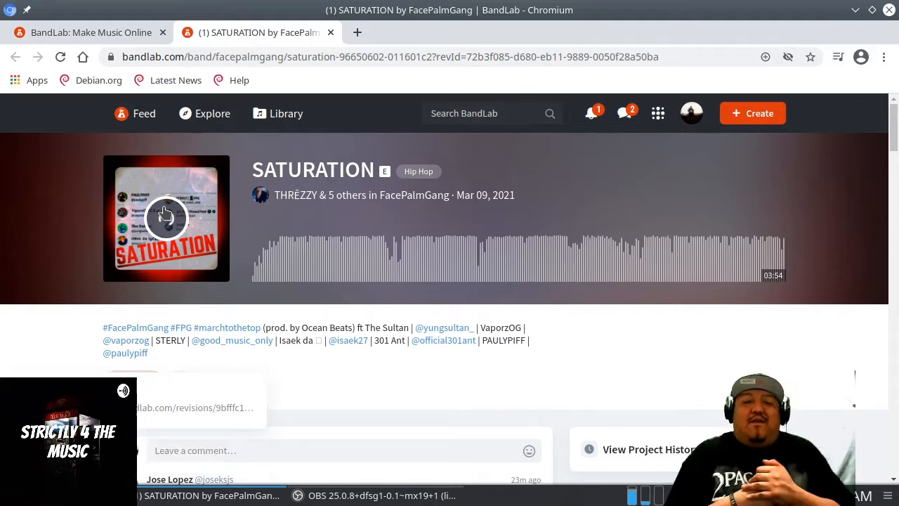
- Start playback of SATURATION from the cover art's play button
click(165, 217)
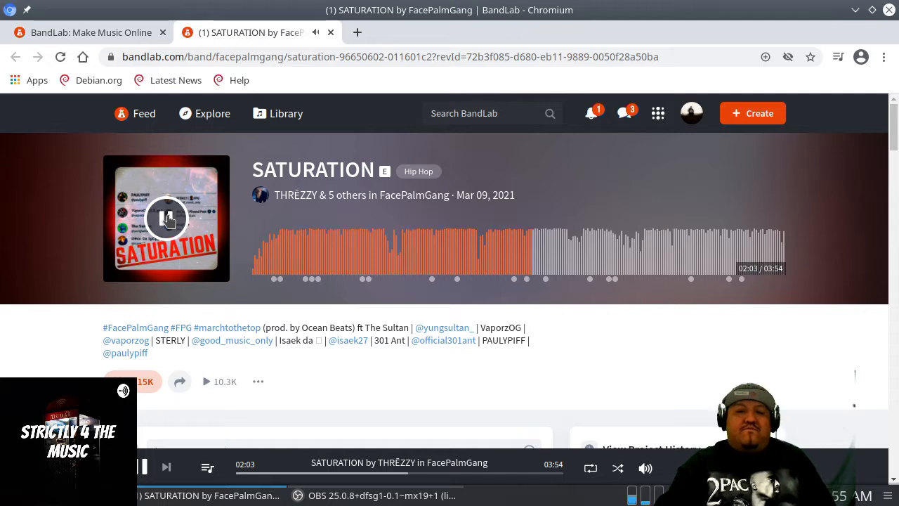
- Pause SATURATION at 2:49, then resume playback toward the end
click(142, 466)
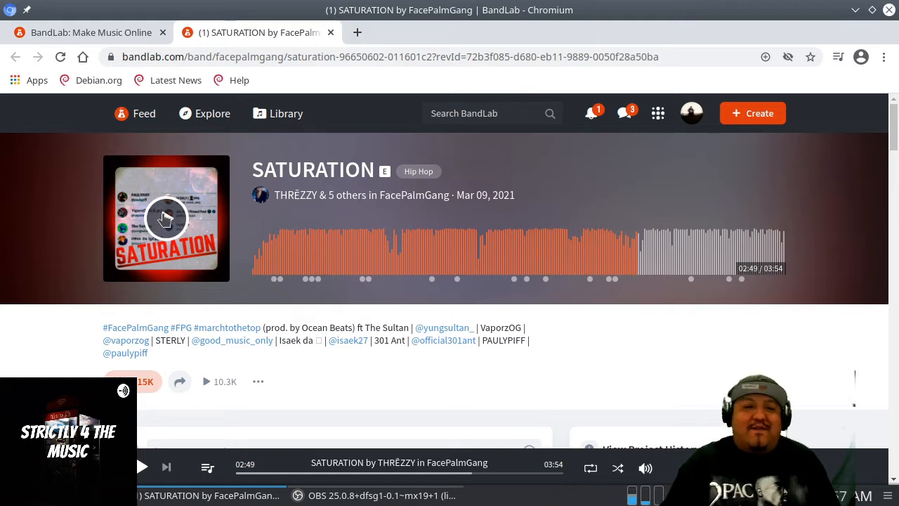
click(166, 218)
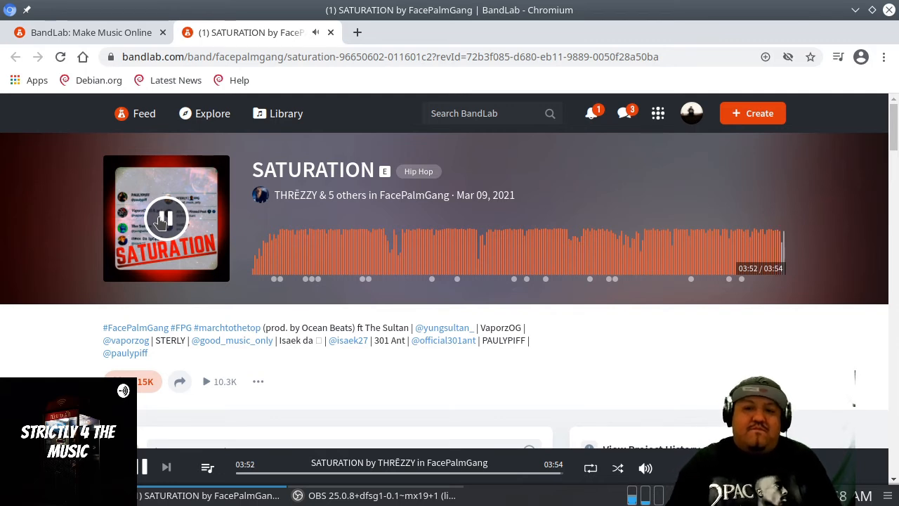
- Let SATURATION finish its 3:54 run and stop it at 0:01 before replaying
click(167, 218)
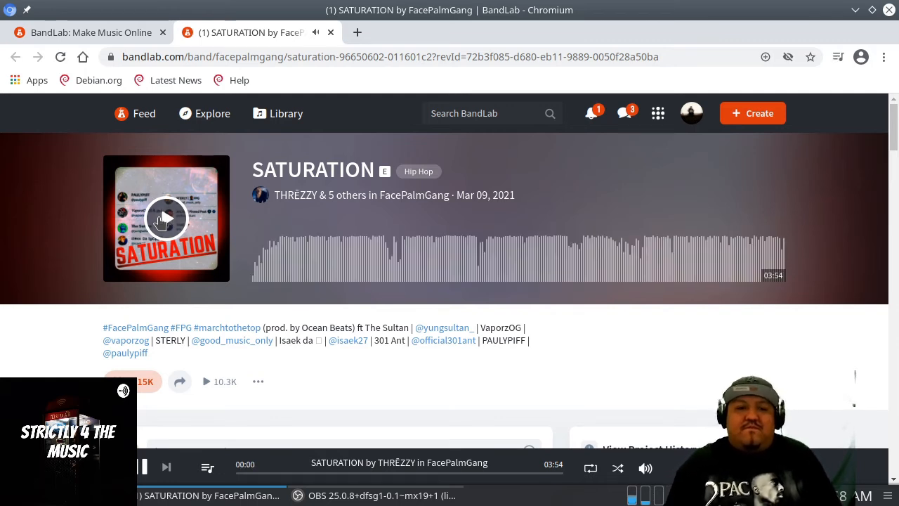
click(166, 218)
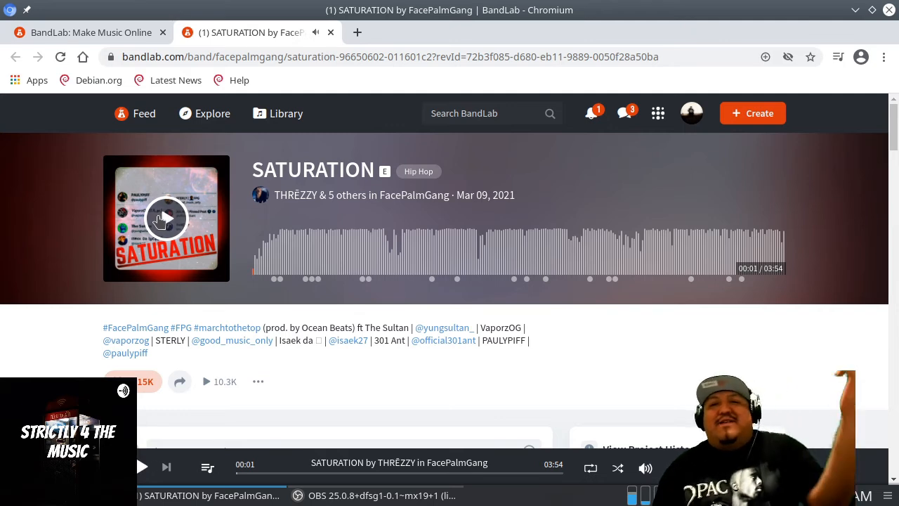